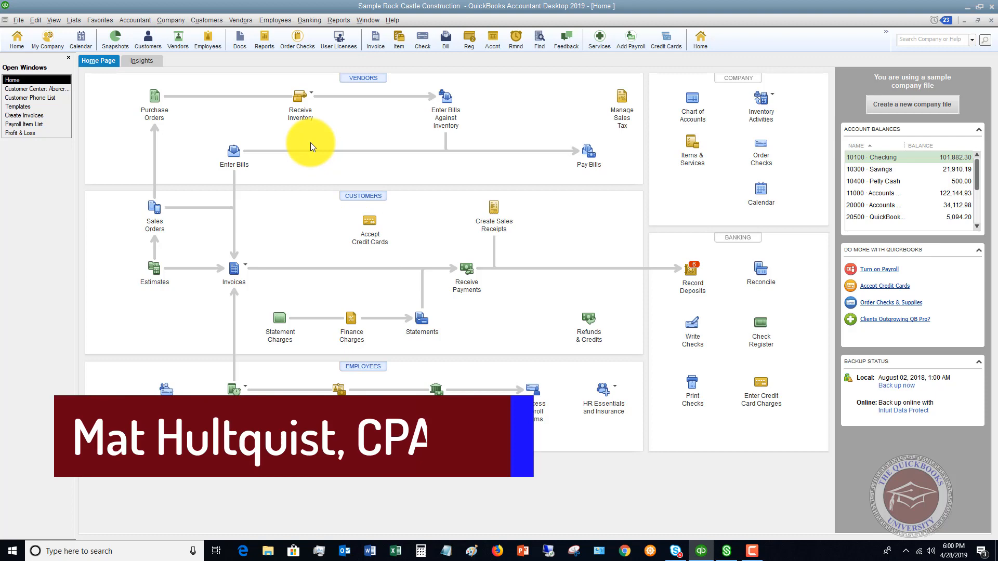
click(206, 19)
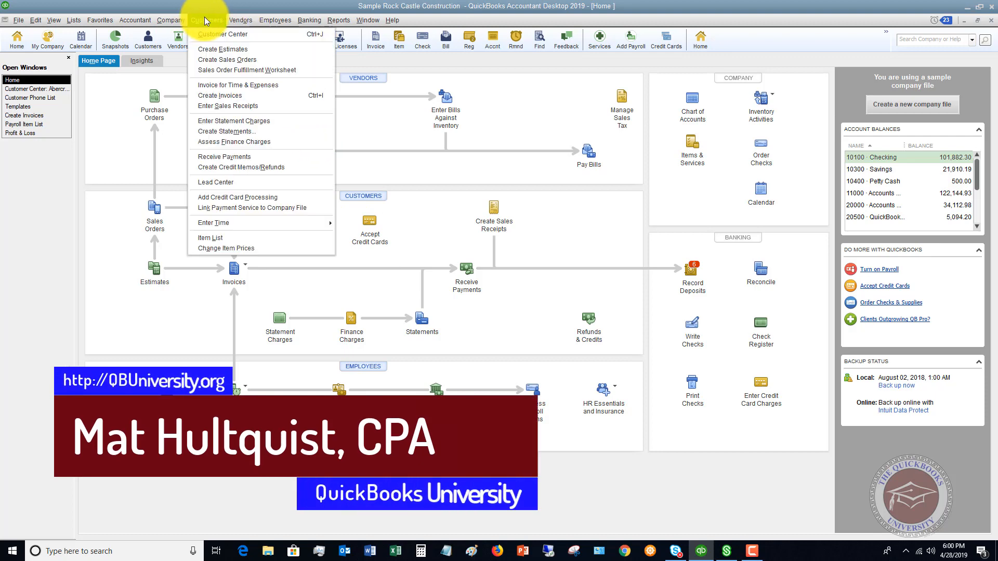
click(219, 34)
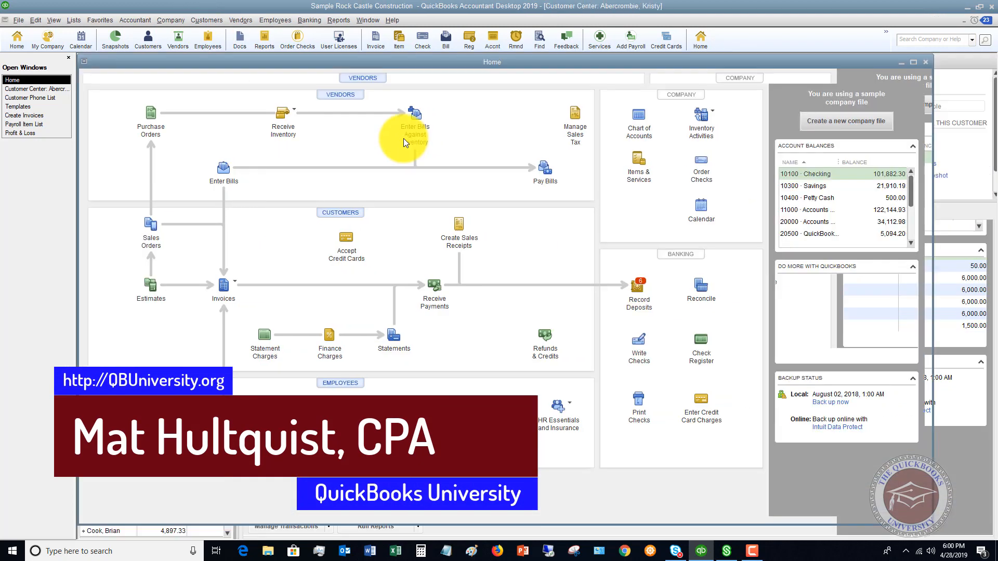
click(36, 80)
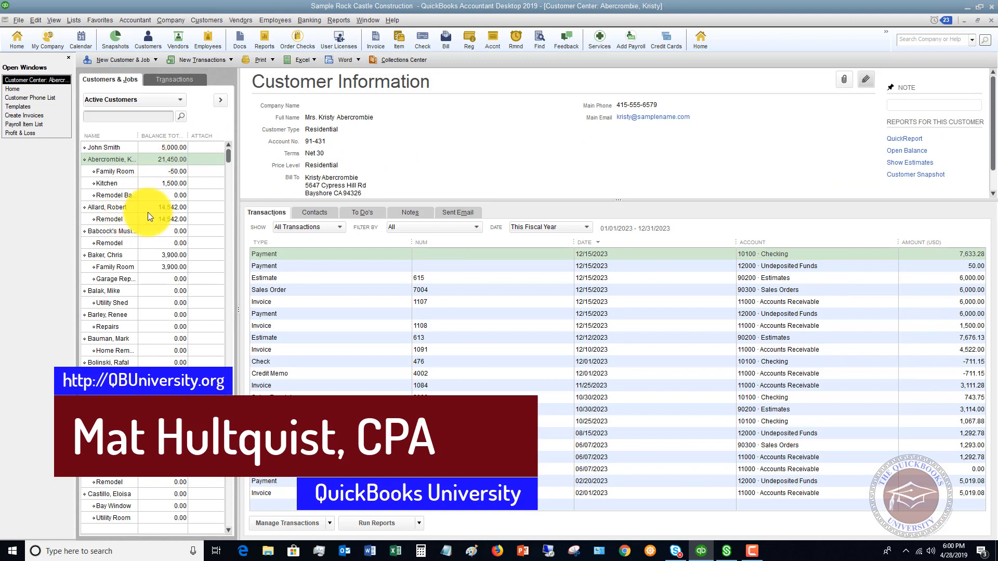
click(108, 207)
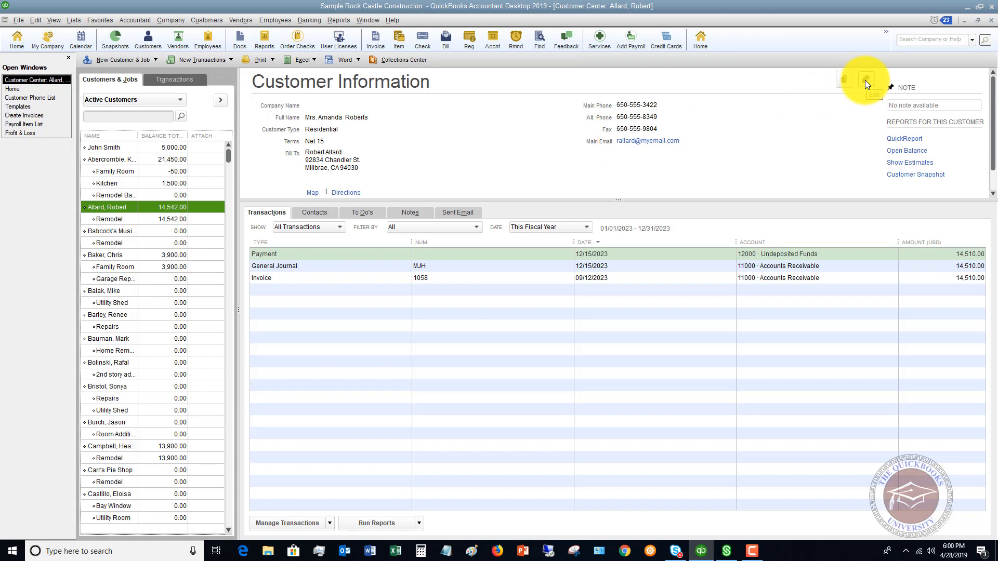
click(865, 79)
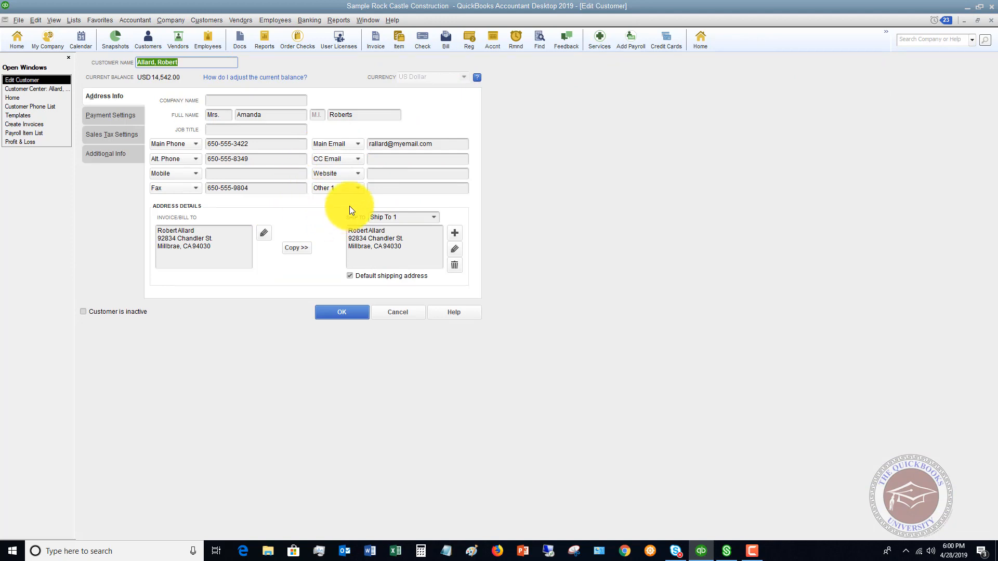
click(105, 154)
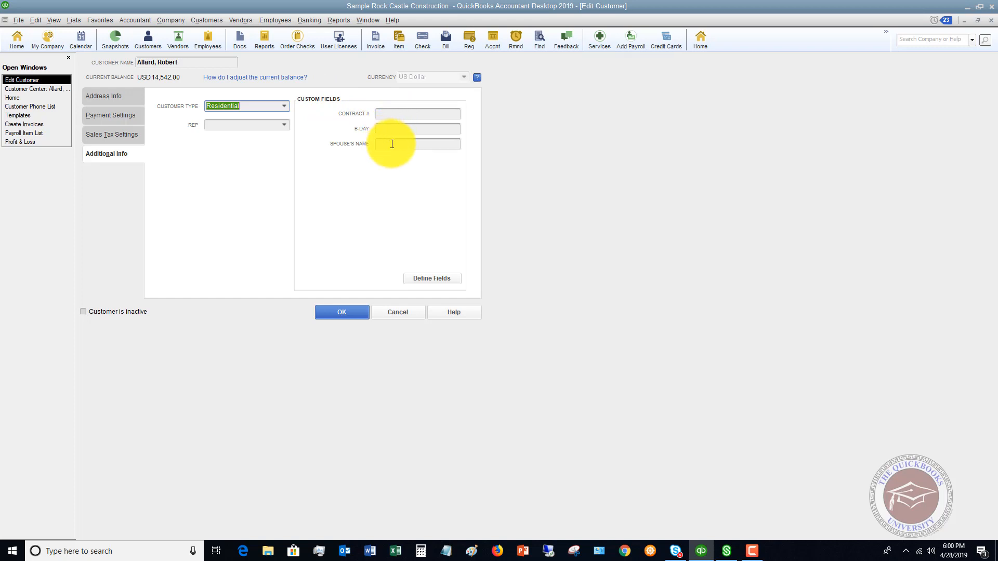
mouse_move(418, 278)
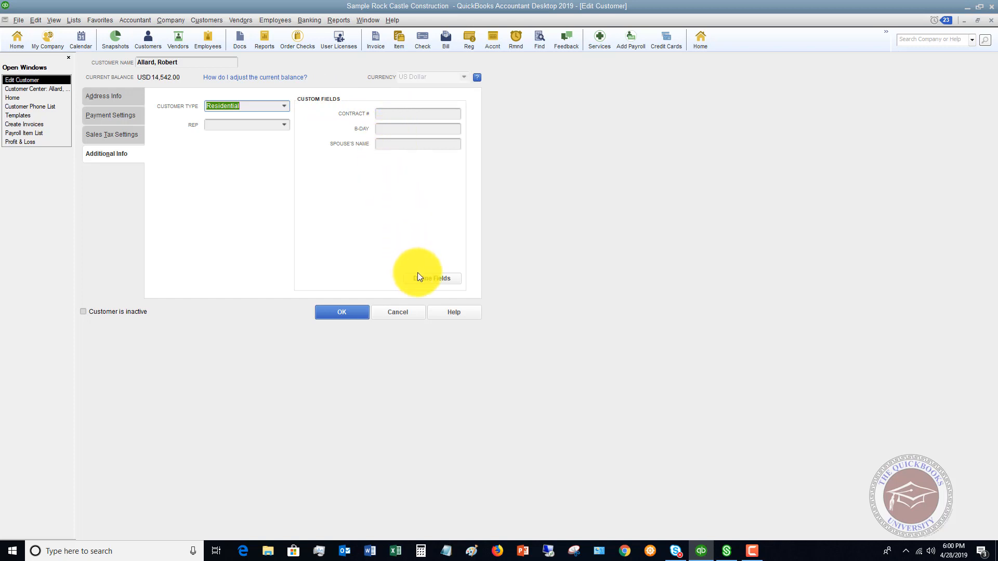
- Define a new 'Year Became Customer' custom field applied to customers and save it
click(425, 278)
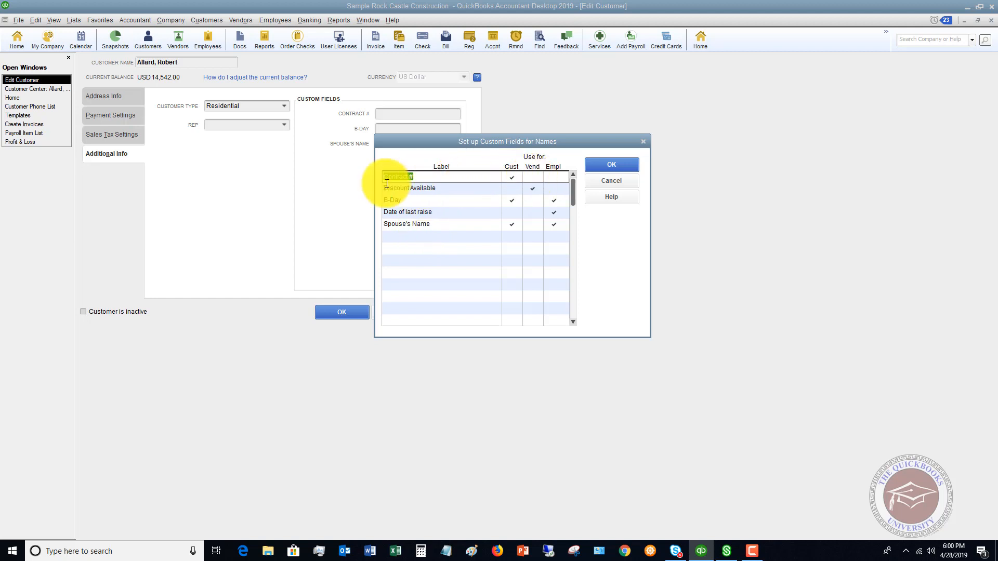
click(511, 176)
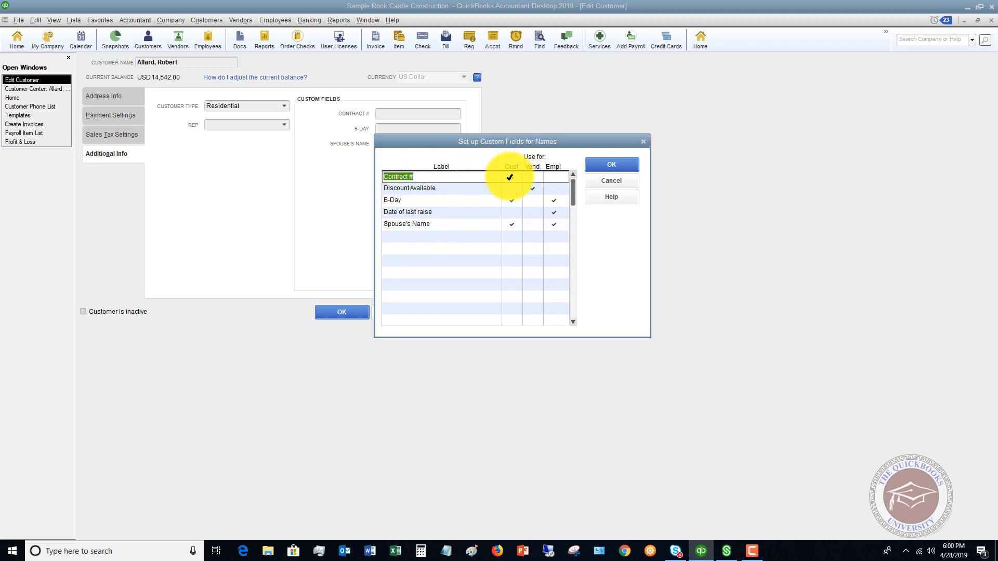
click(532, 177)
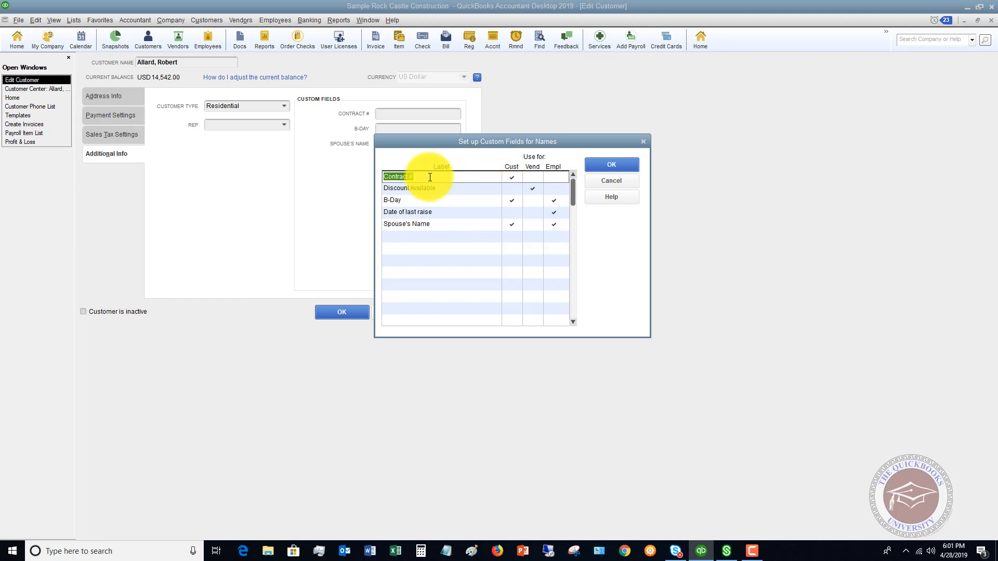
click(553, 177)
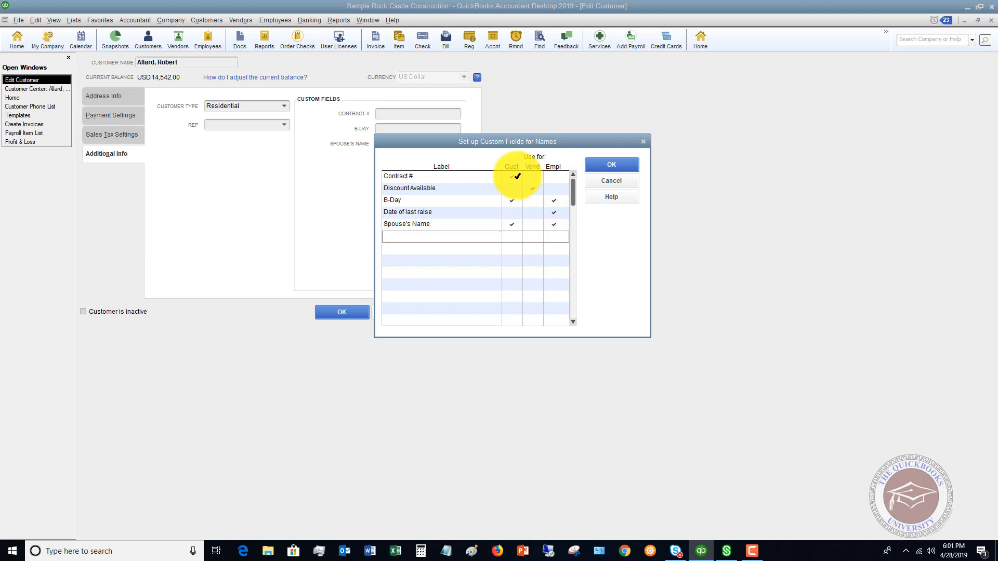
click(441, 237)
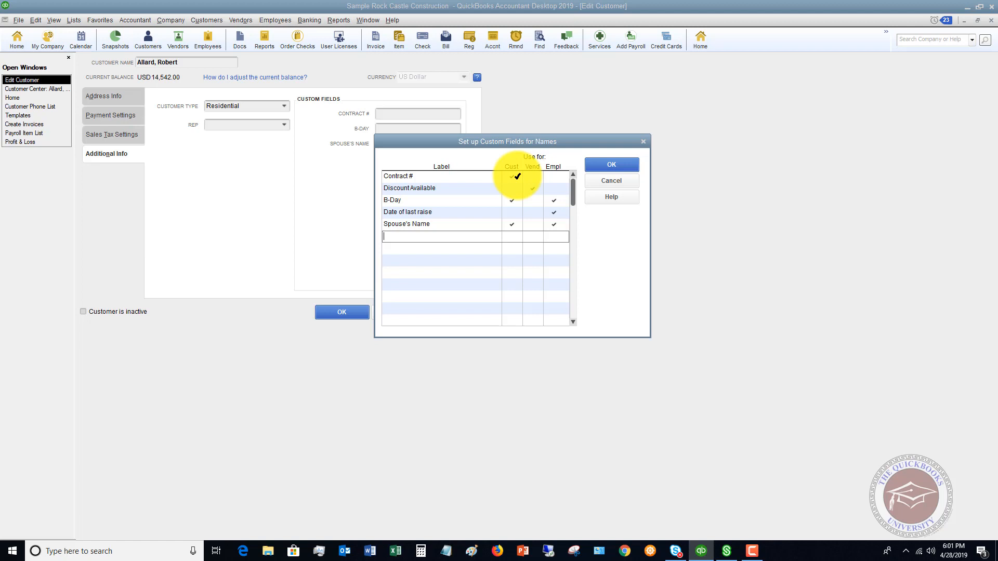
text(Year Became Cus)
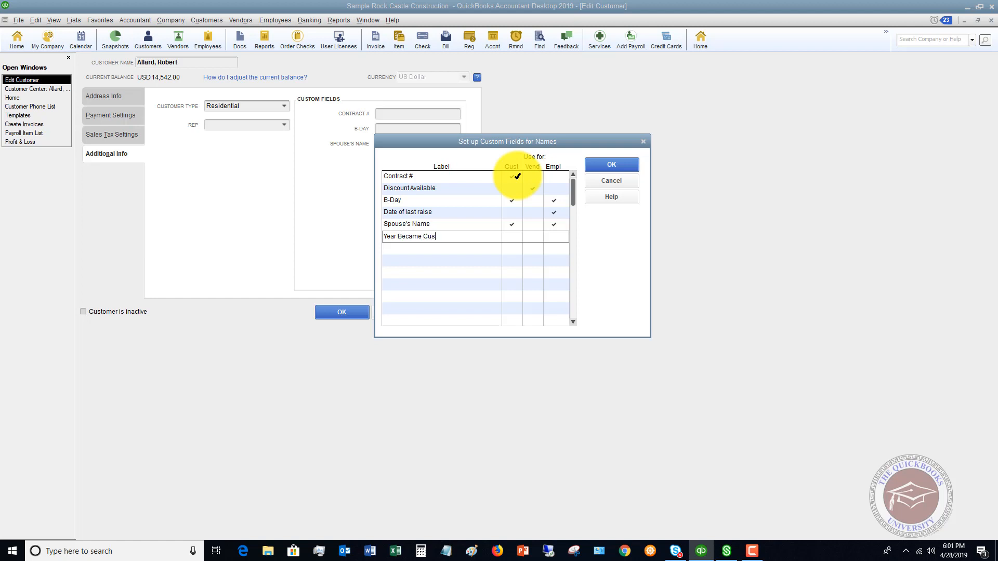
text(tomer)
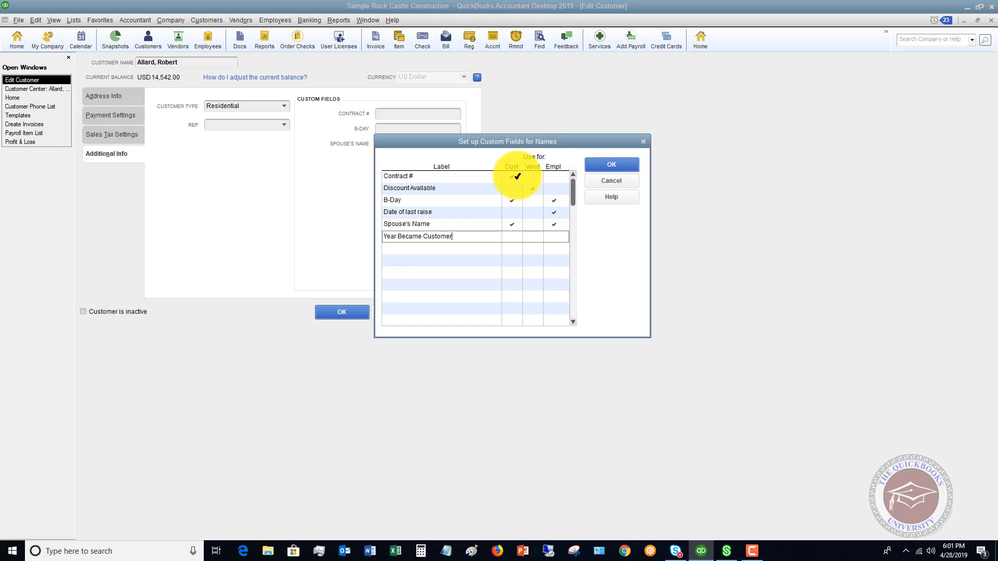
click(511, 236)
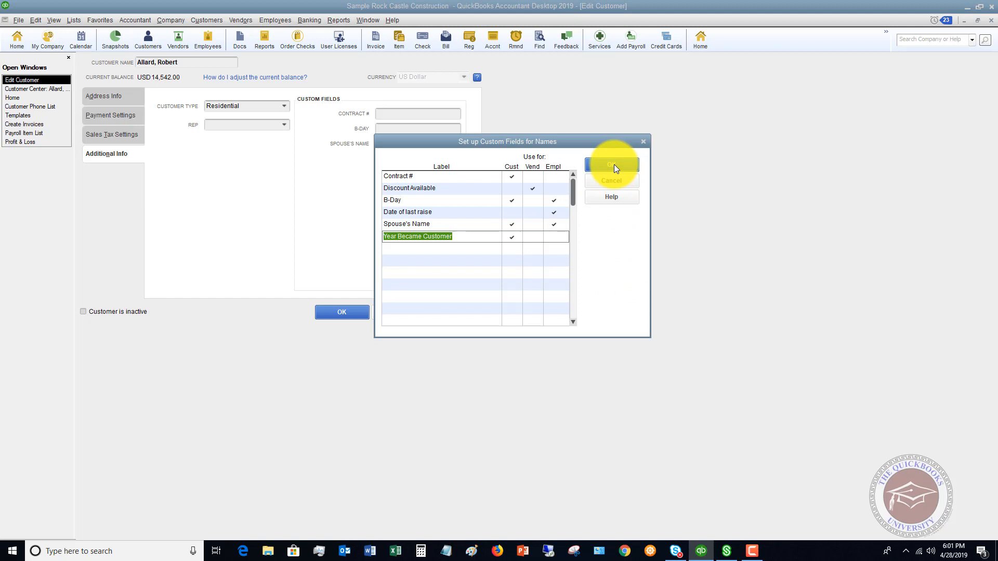
click(610, 164)
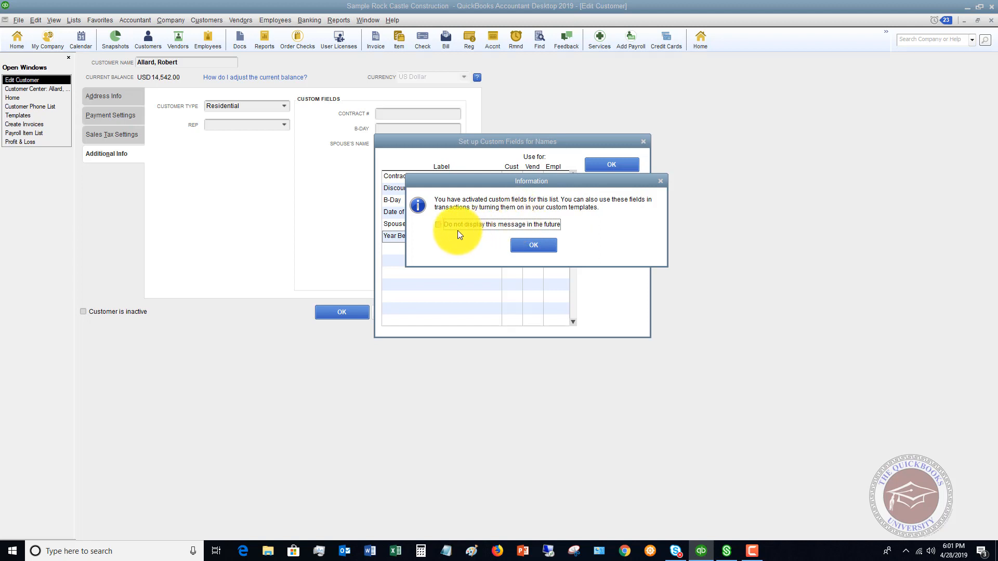
click(533, 245)
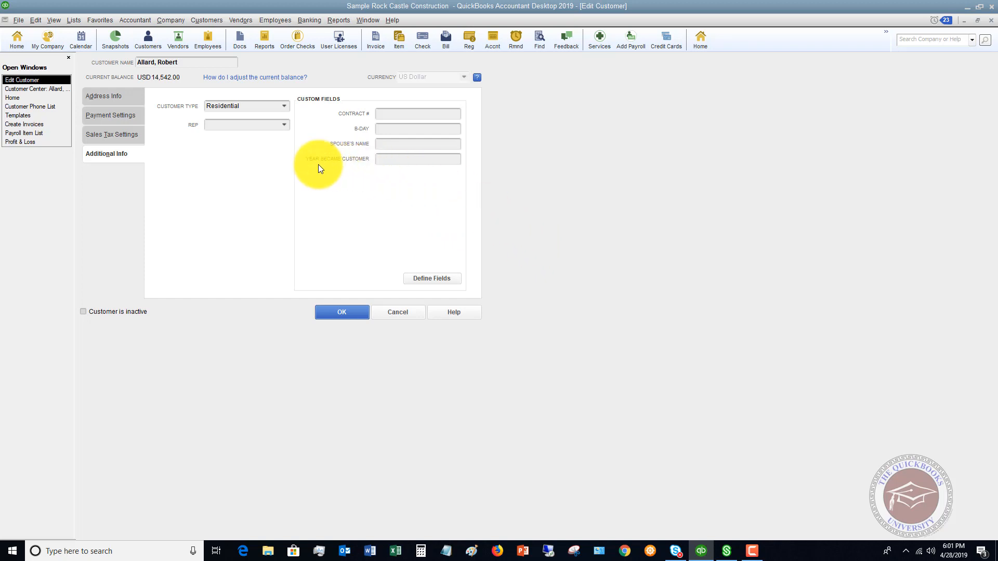
click(418, 159)
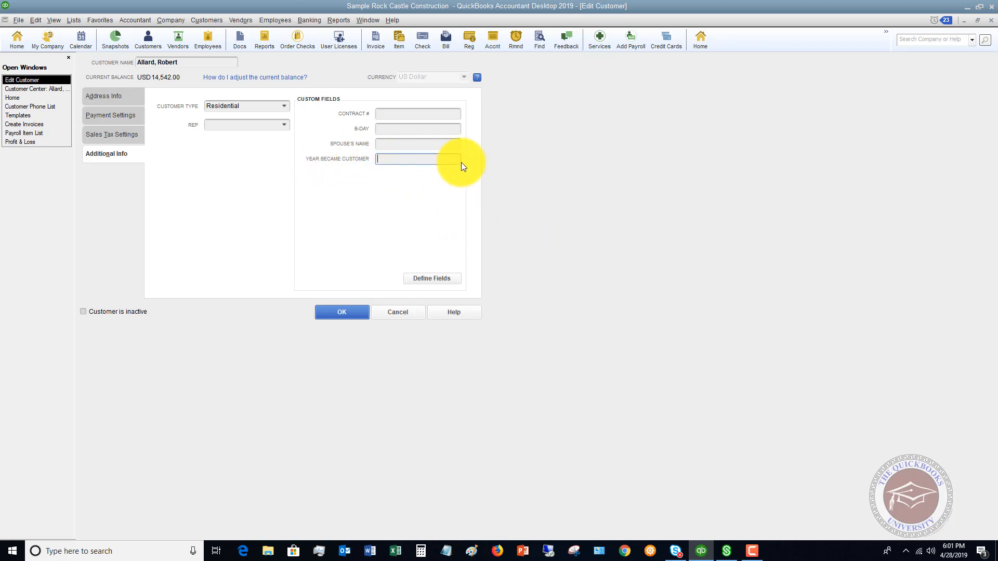
text(2012)
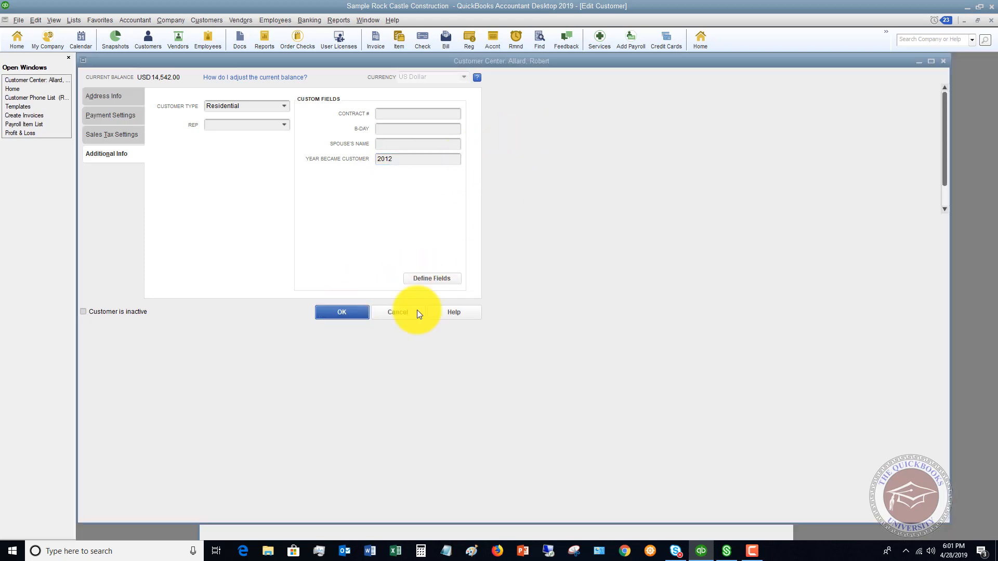
click(397, 312)
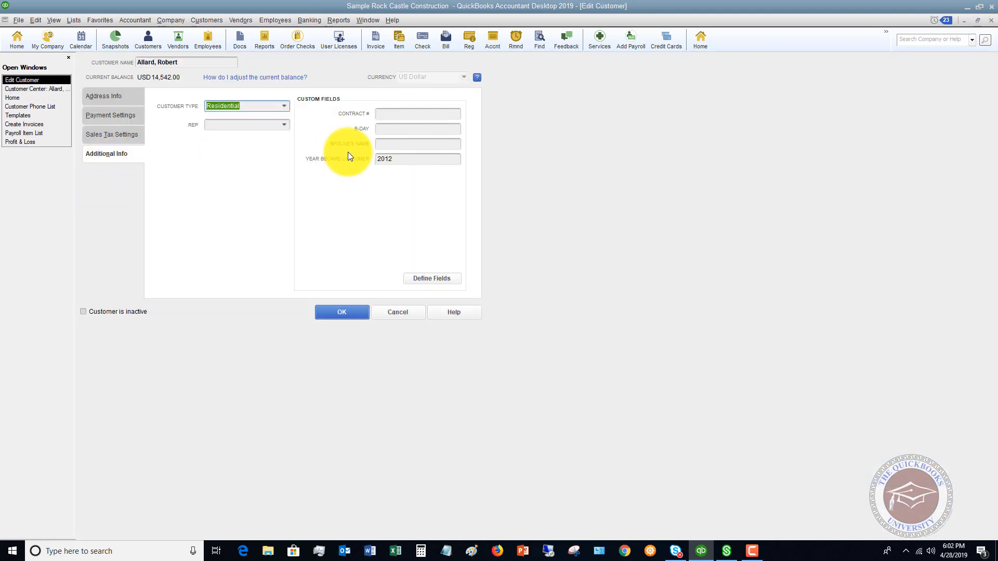
click(342, 312)
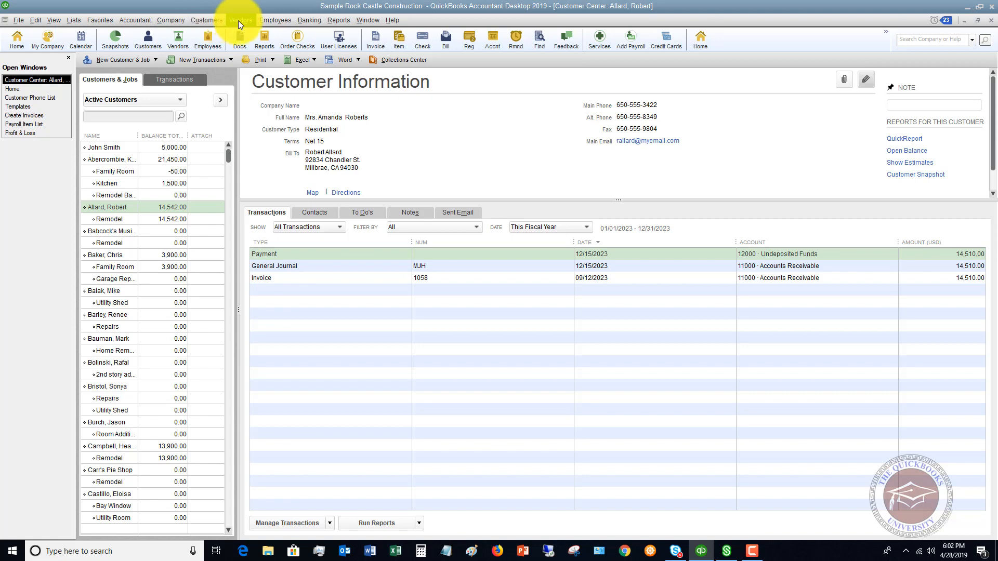
mouse_move(241, 20)
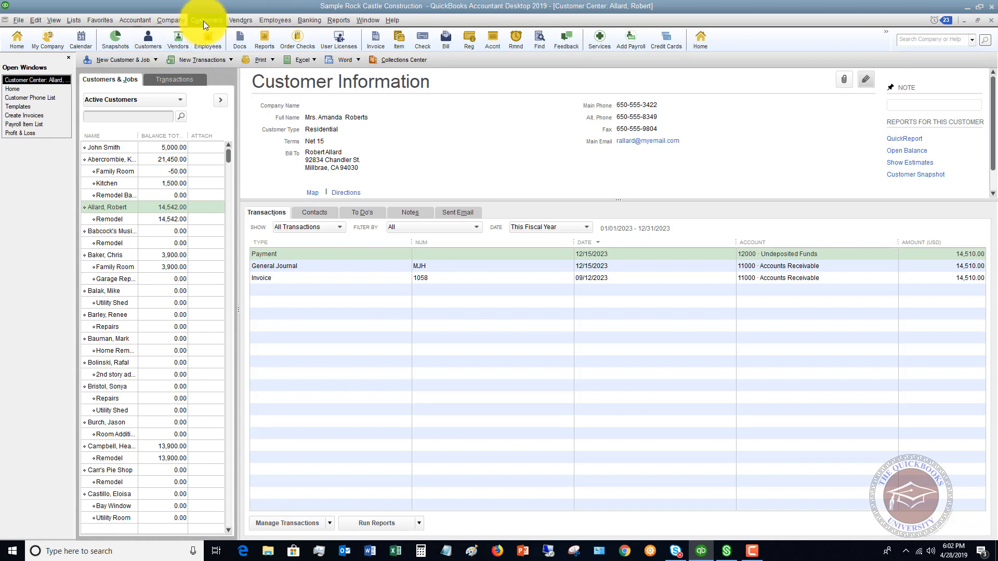
- Run the Customer Phone List report from the Customers & Receivables reports
click(339, 20)
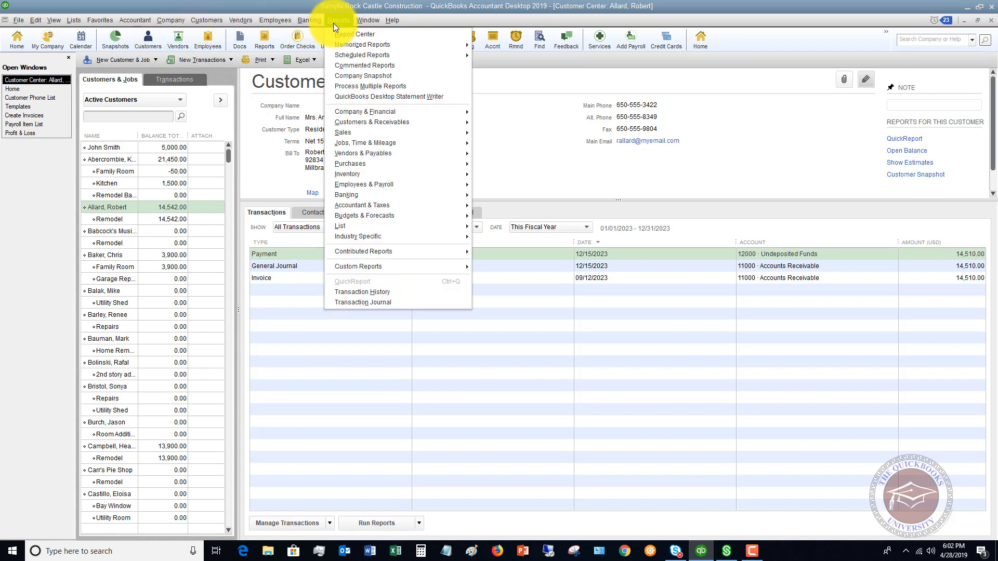
mouse_move(365, 111)
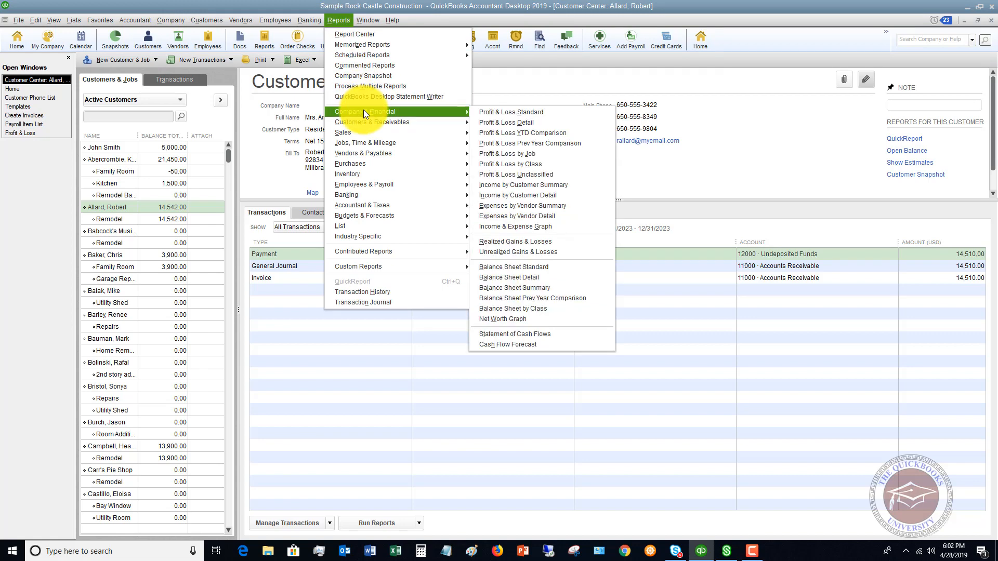
mouse_move(369, 122)
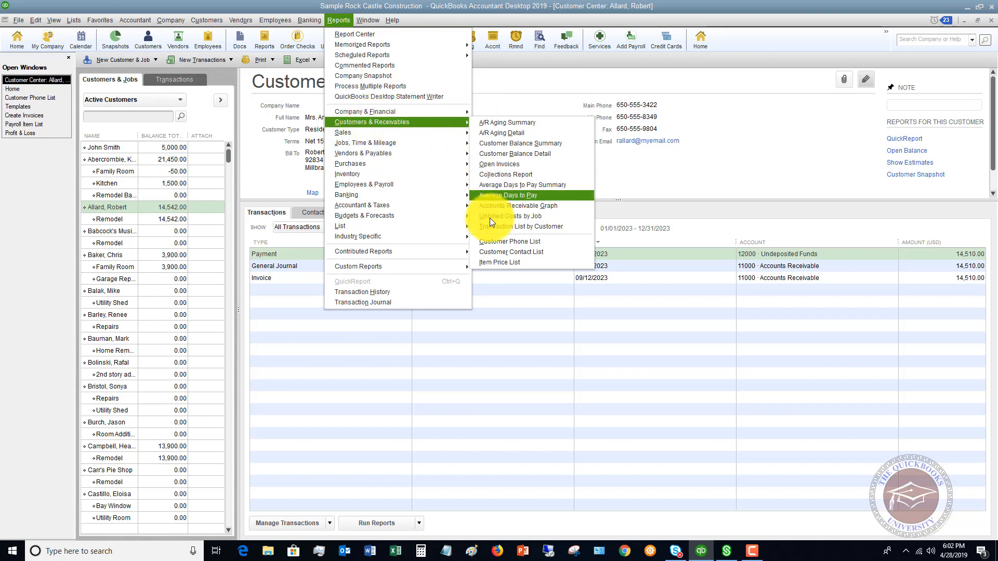
click(509, 241)
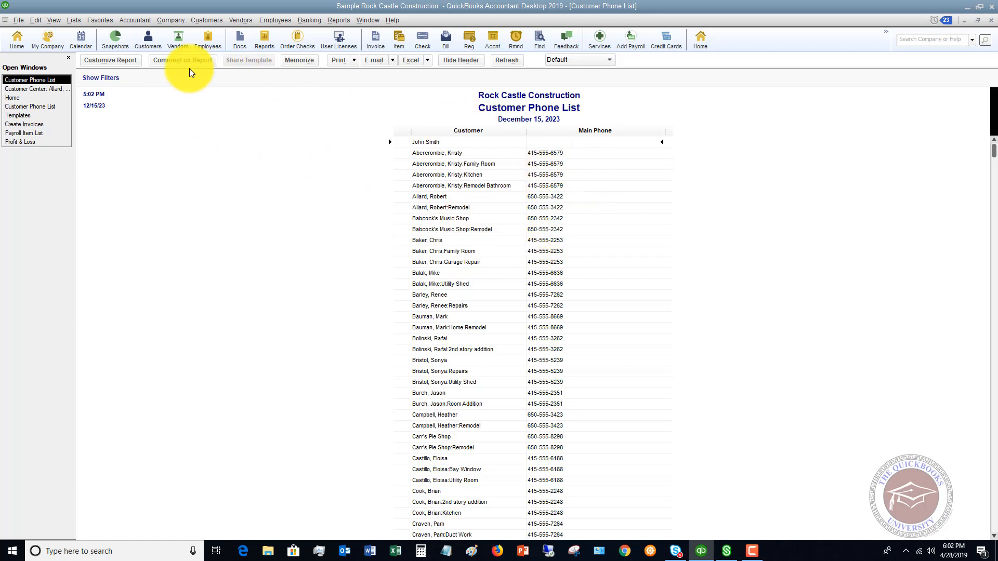
- Add B-Day, Spouse's Name and Year Became Customer columns to the Customer Phone List
click(110, 59)
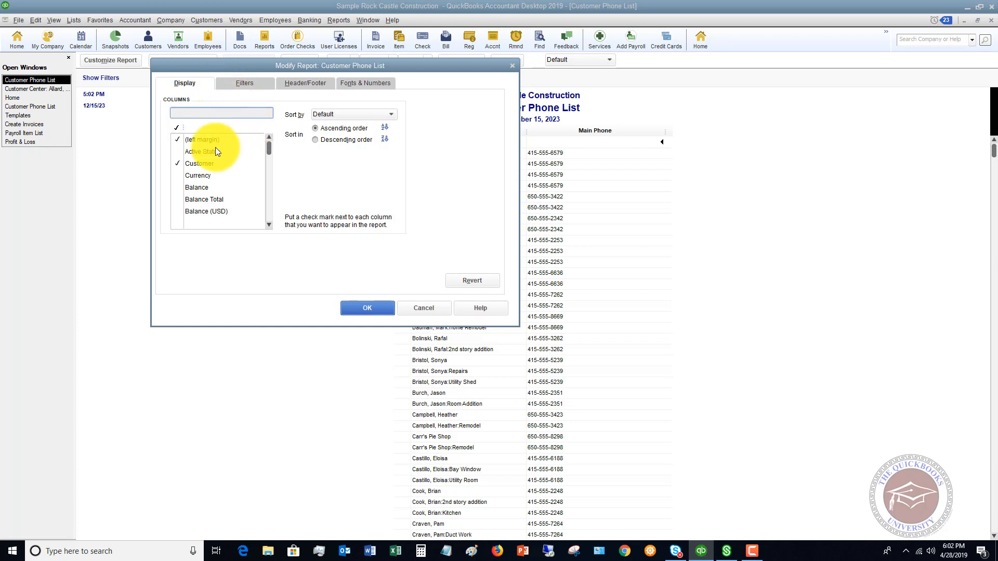
scroll(down, 3)
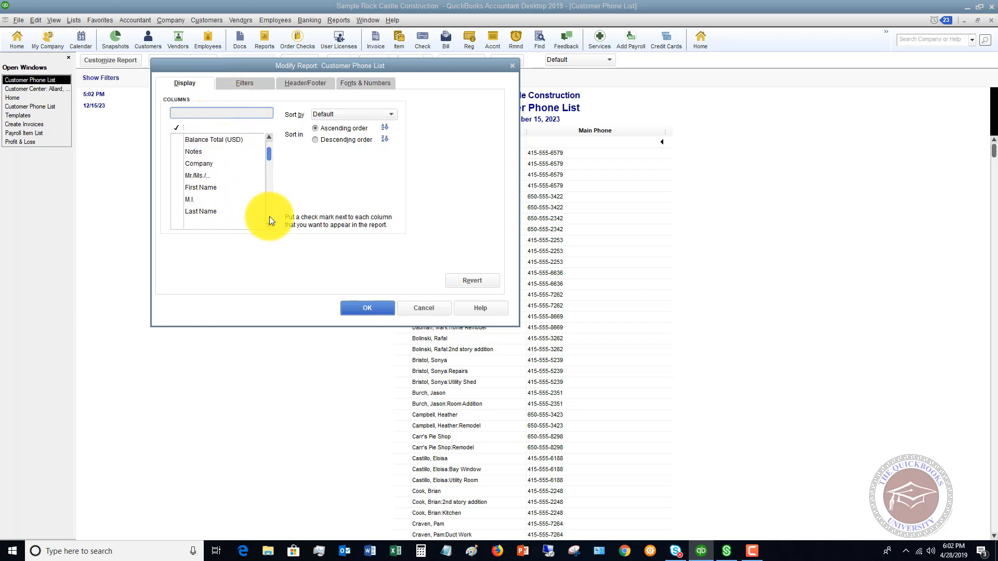
scroll(down, 3)
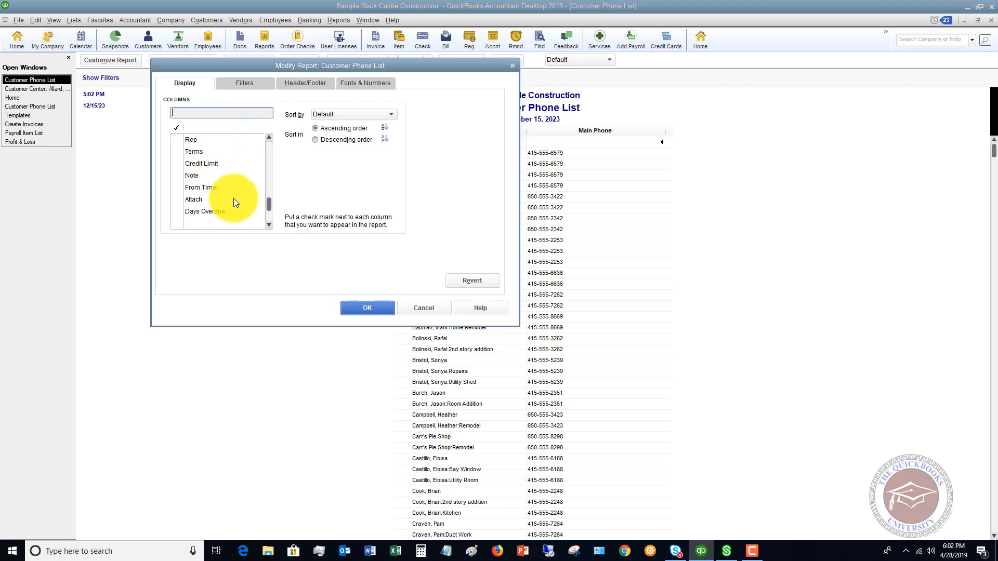
scroll(down, 3)
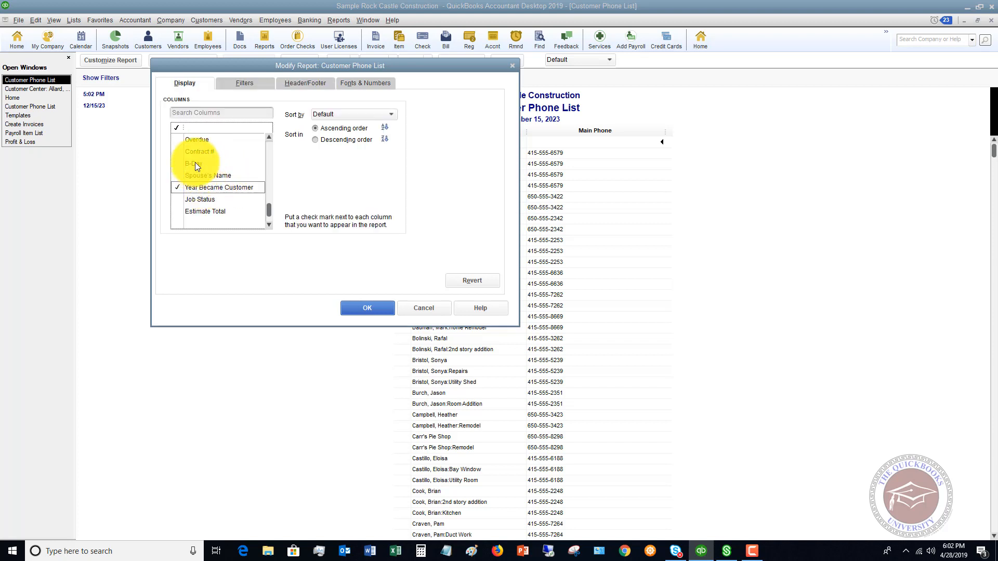
click(193, 164)
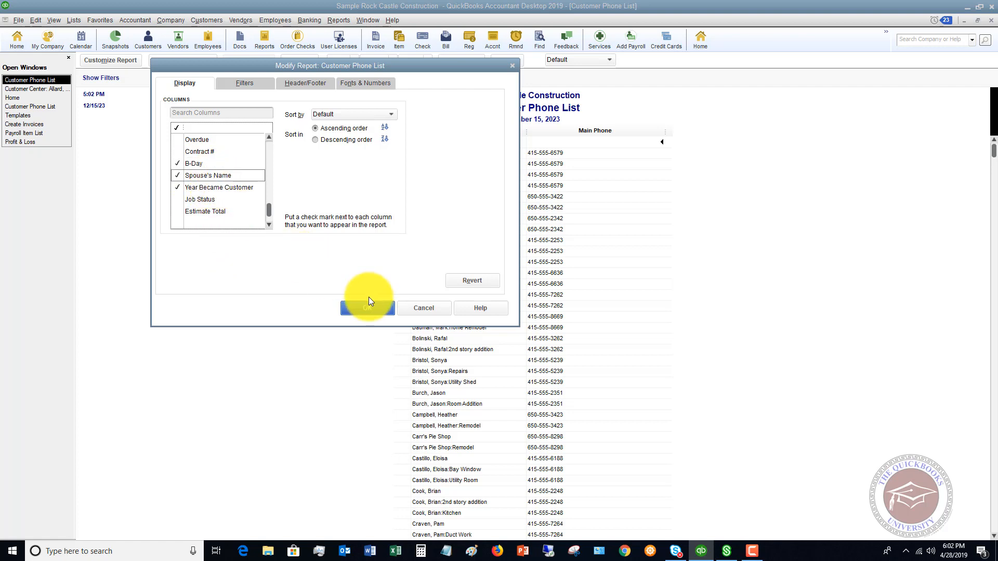
click(367, 307)
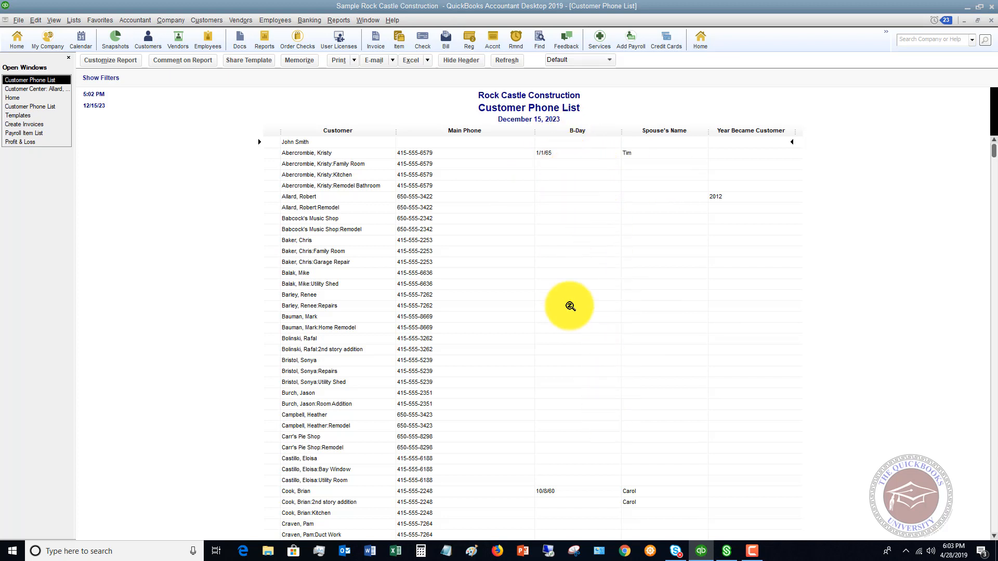
mouse_move(761, 178)
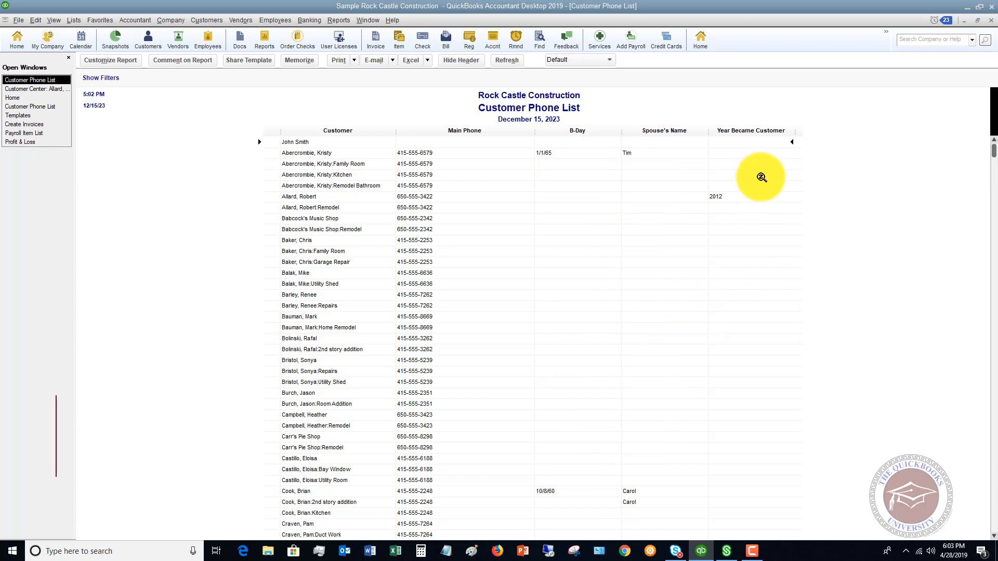
mouse_move(774, 264)
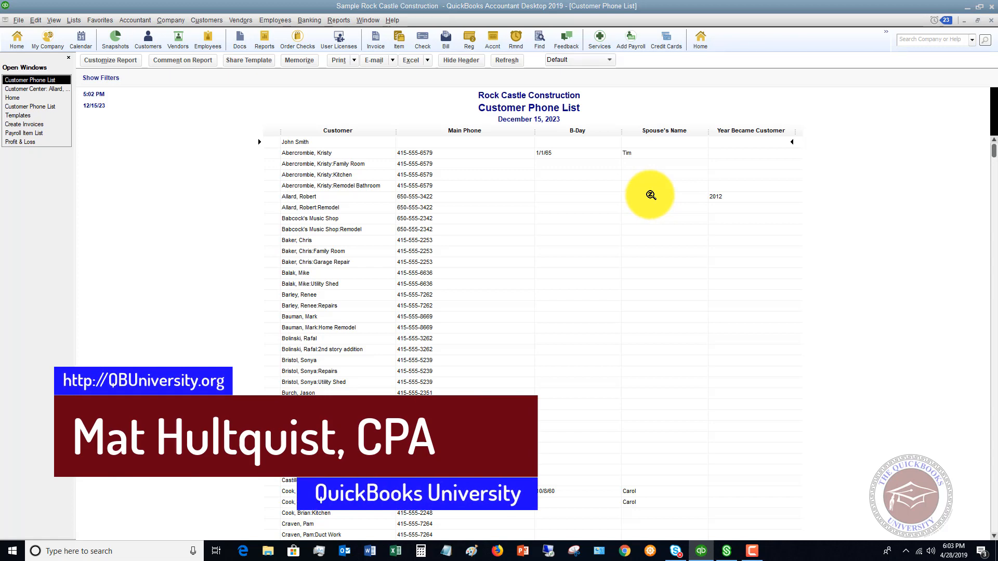
mouse_move(400, 101)
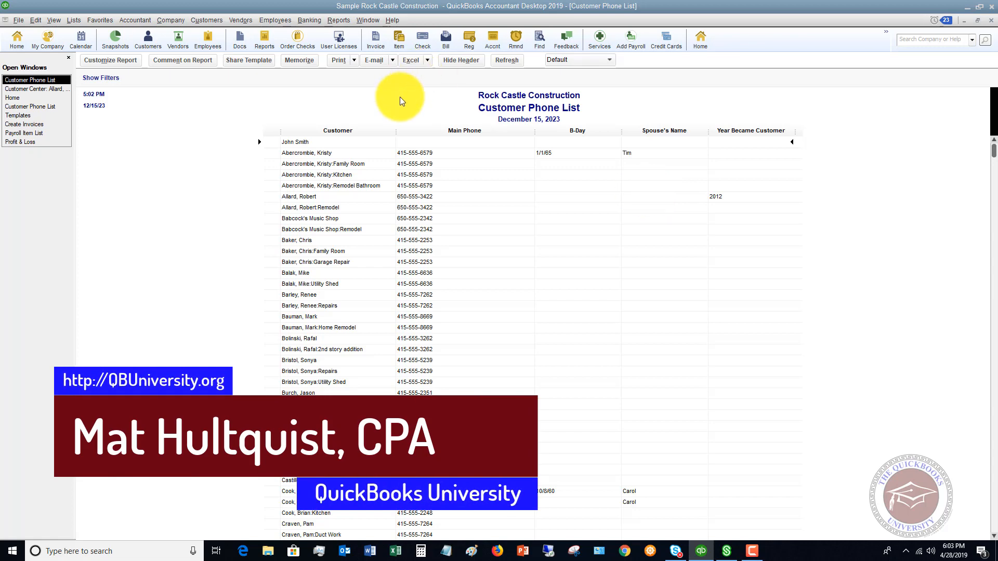